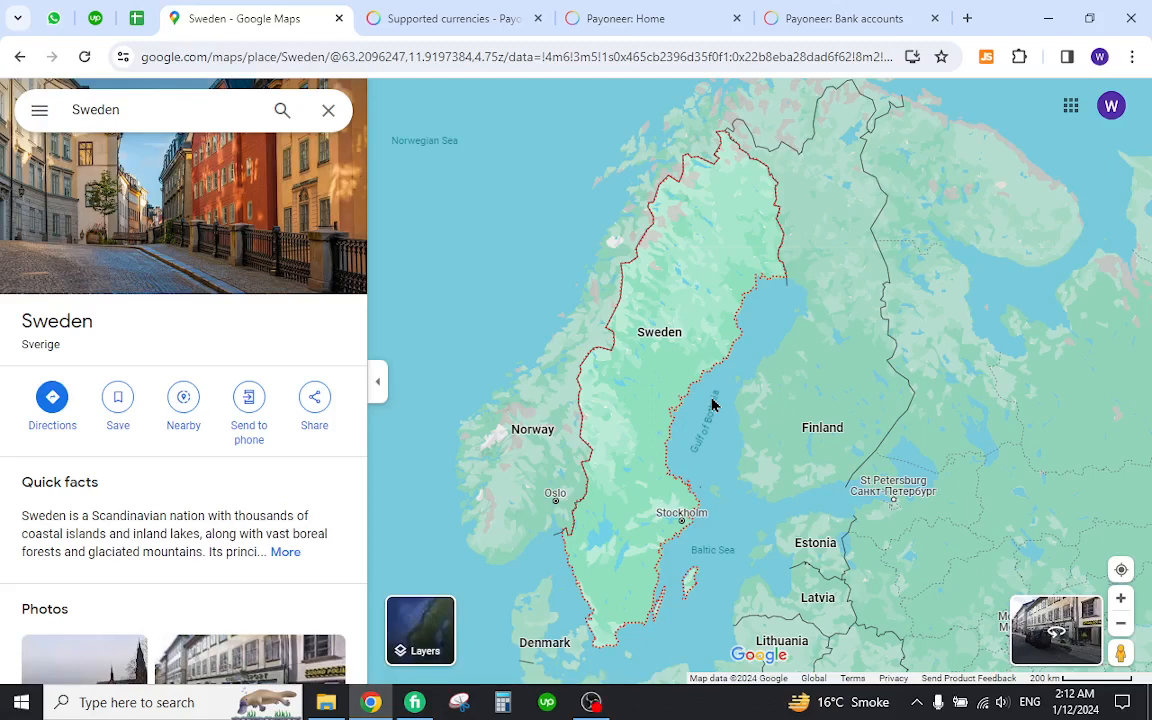
pyautogui.moveTo(674, 368)
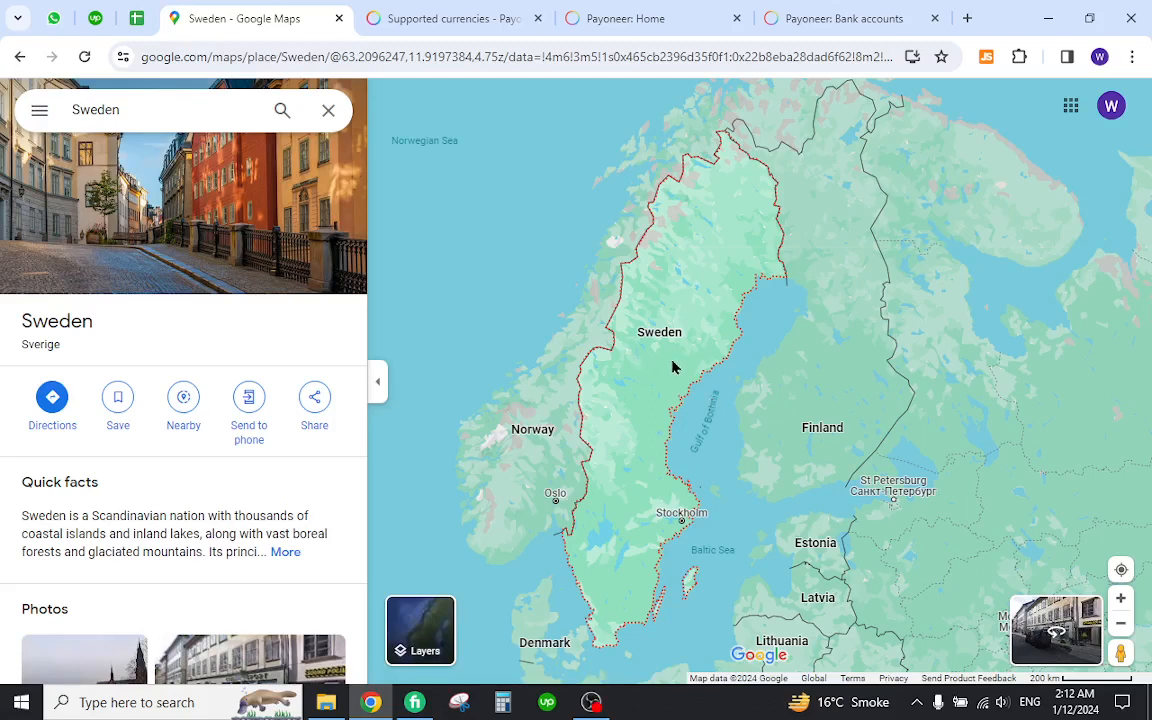
# Find Sweden's row with Swedish Krona (SEK) in the supported transaction currencies table
pyautogui.click(450, 18)
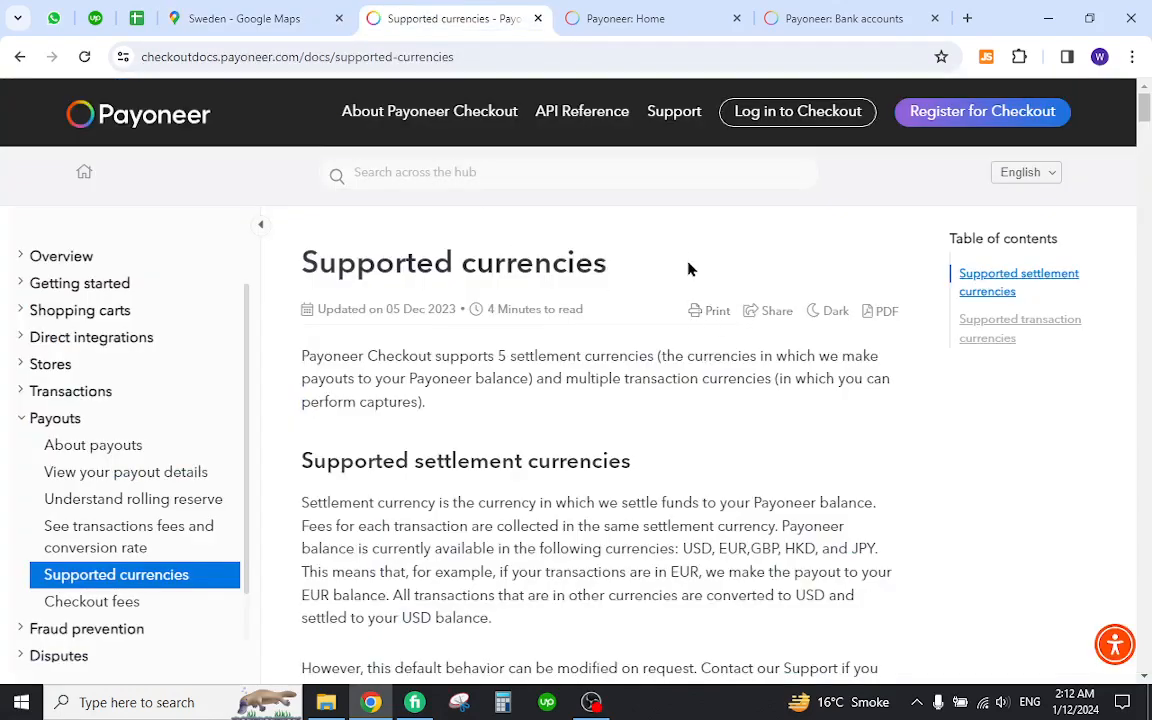
pyautogui.moveTo(680, 256)
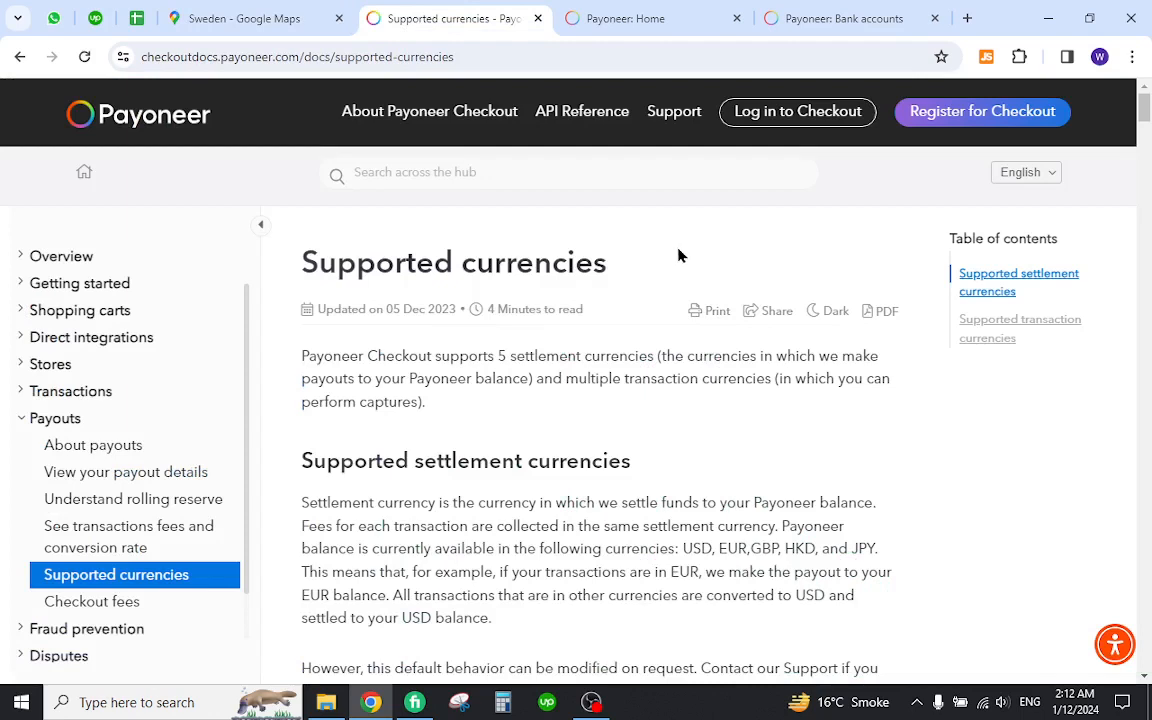
pyautogui.moveTo(460, 300)
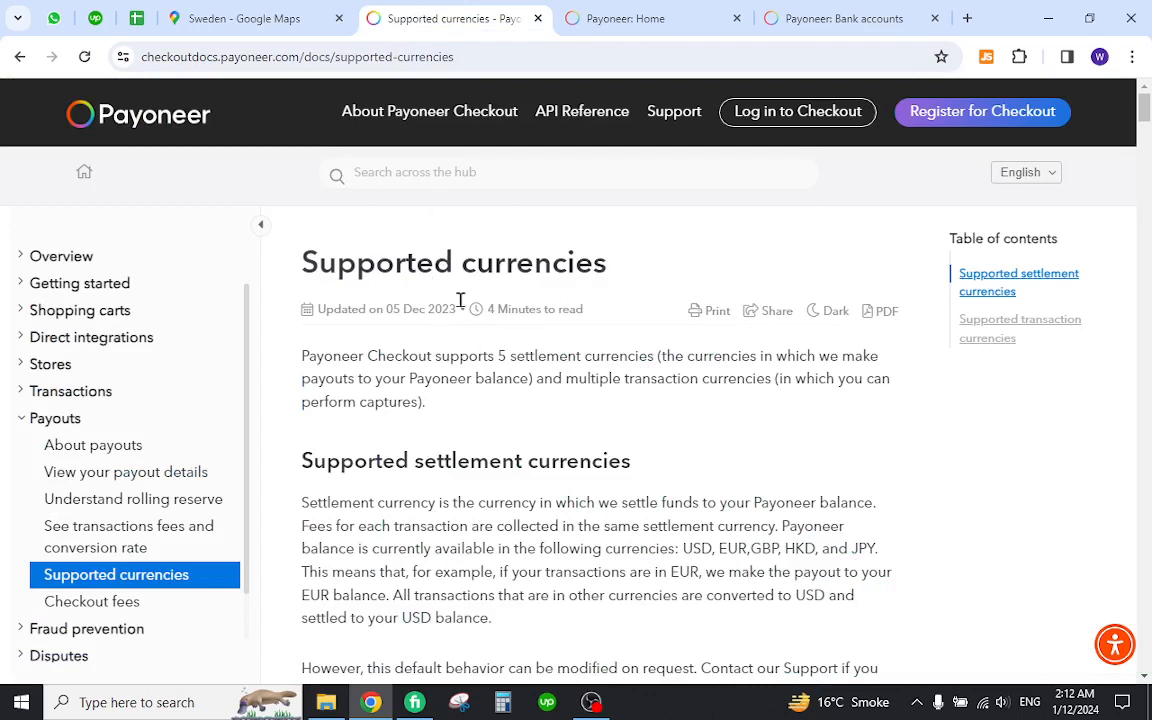
pyautogui.moveTo(548, 280)
pyautogui.write('Sweden')
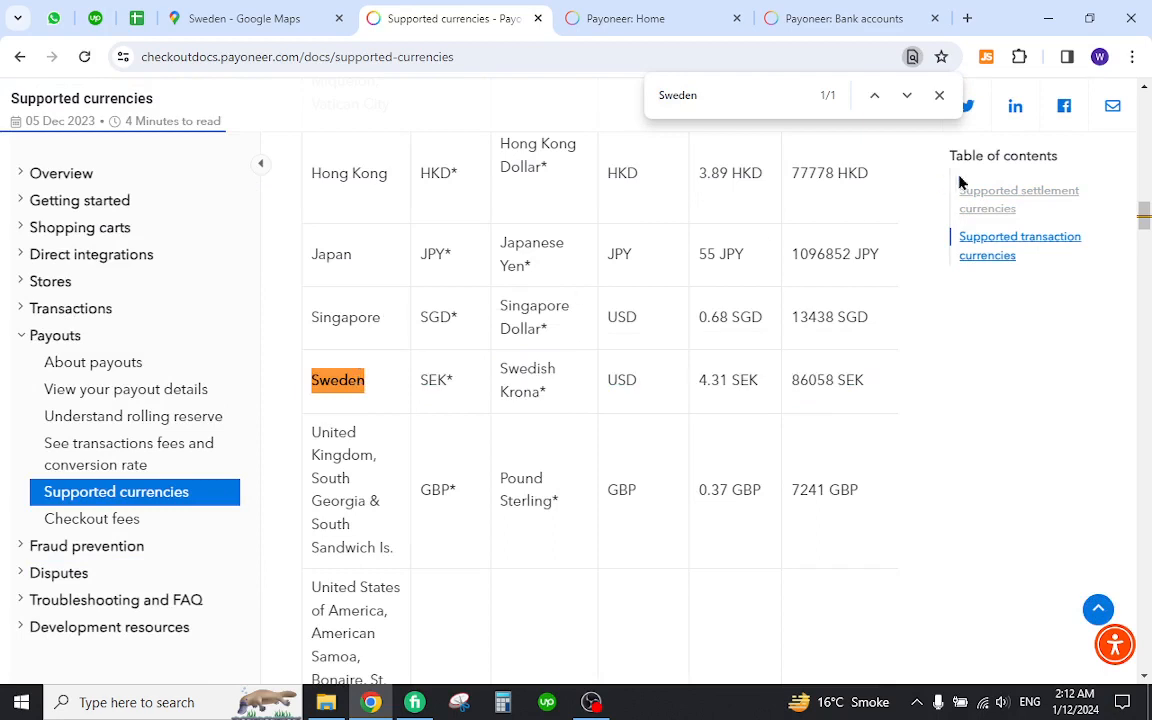
pyautogui.click(938, 96)
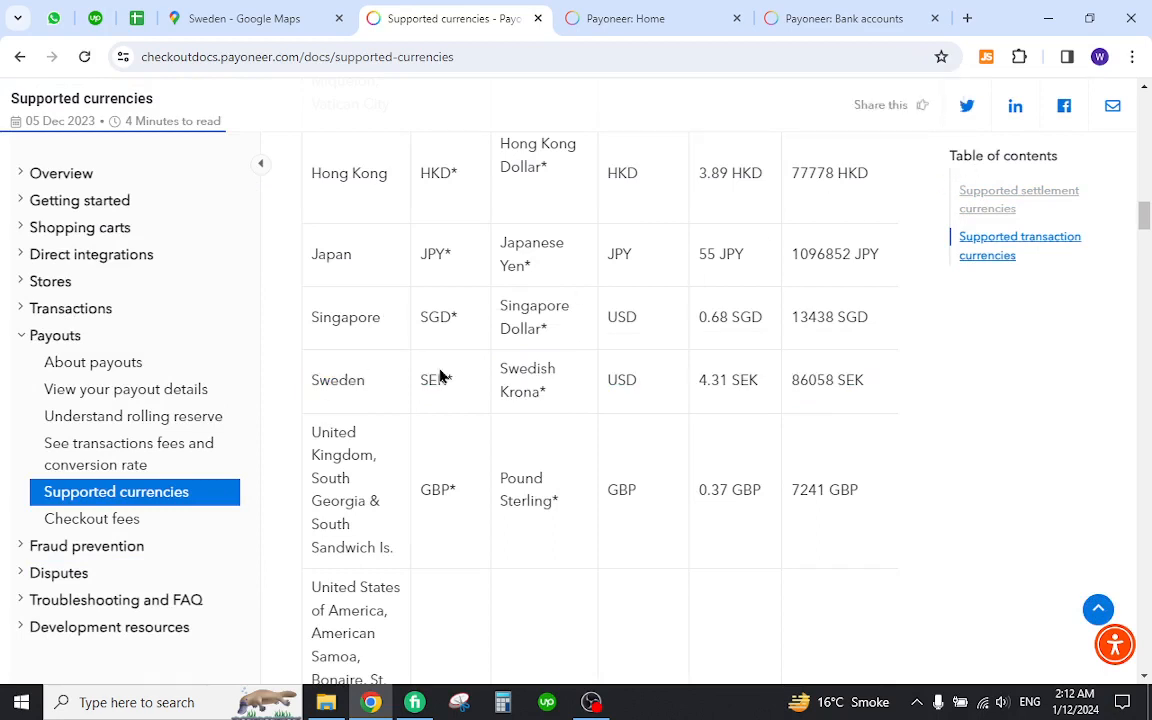
# Go from the Payoneer home balances page to the Bank accounts section
pyautogui.click(624, 18)
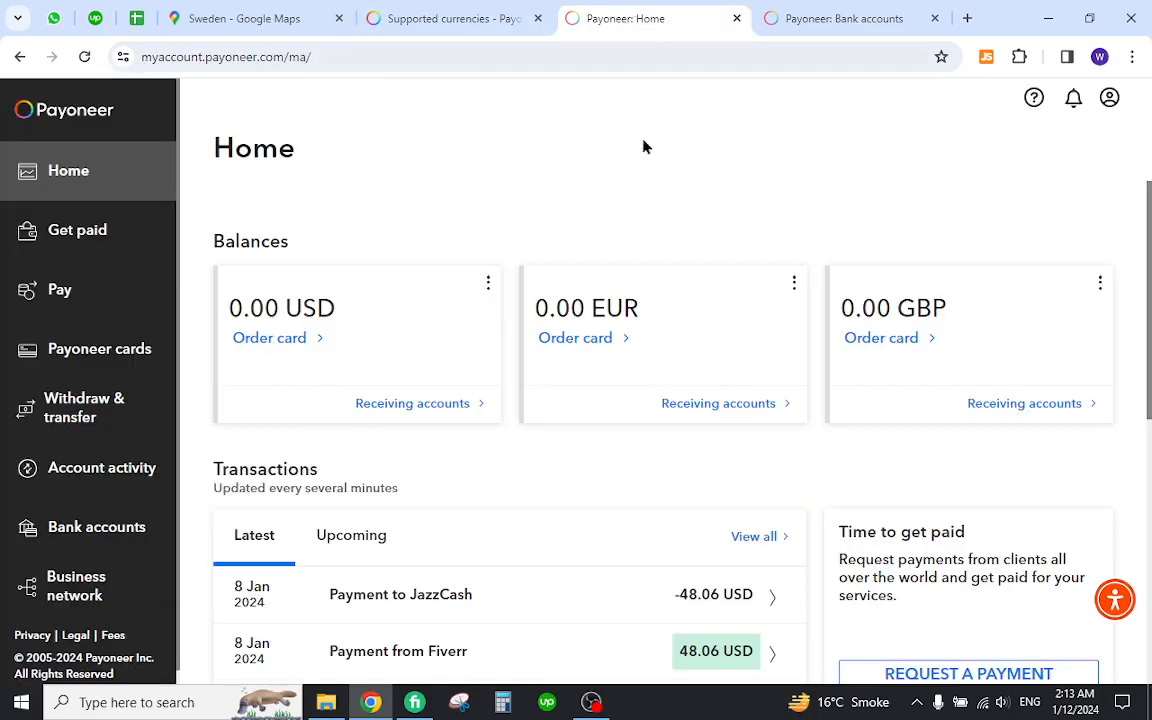
pyautogui.moveTo(390, 216)
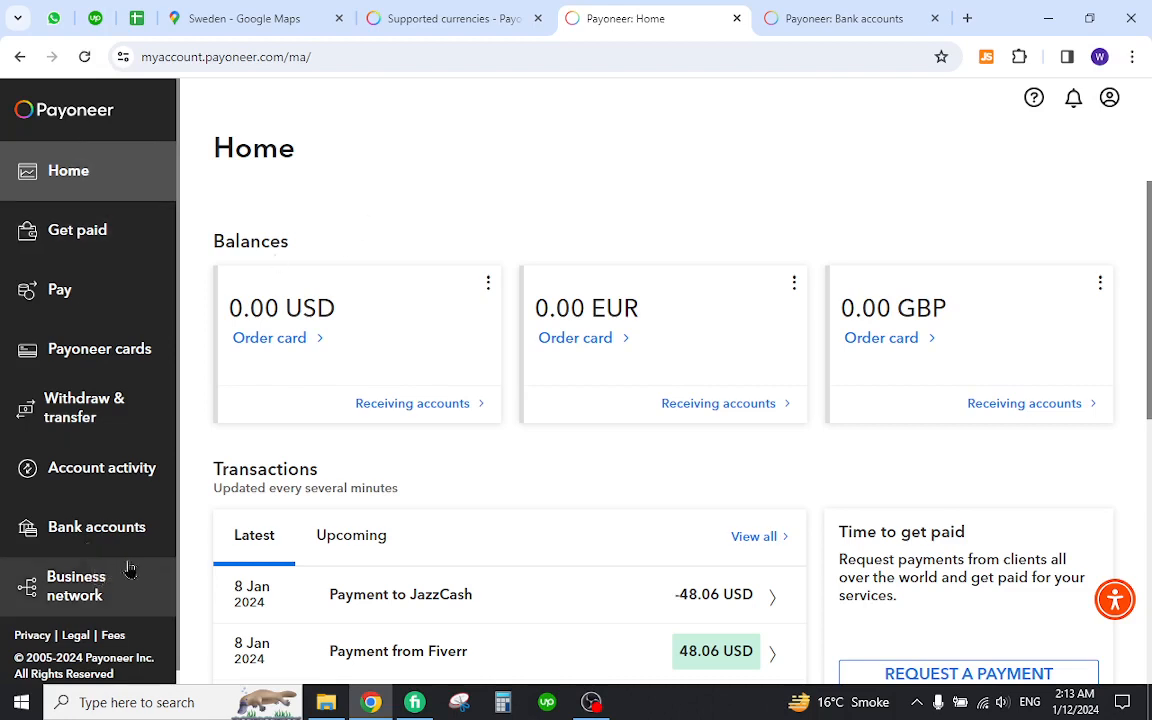
pyautogui.moveTo(96, 528)
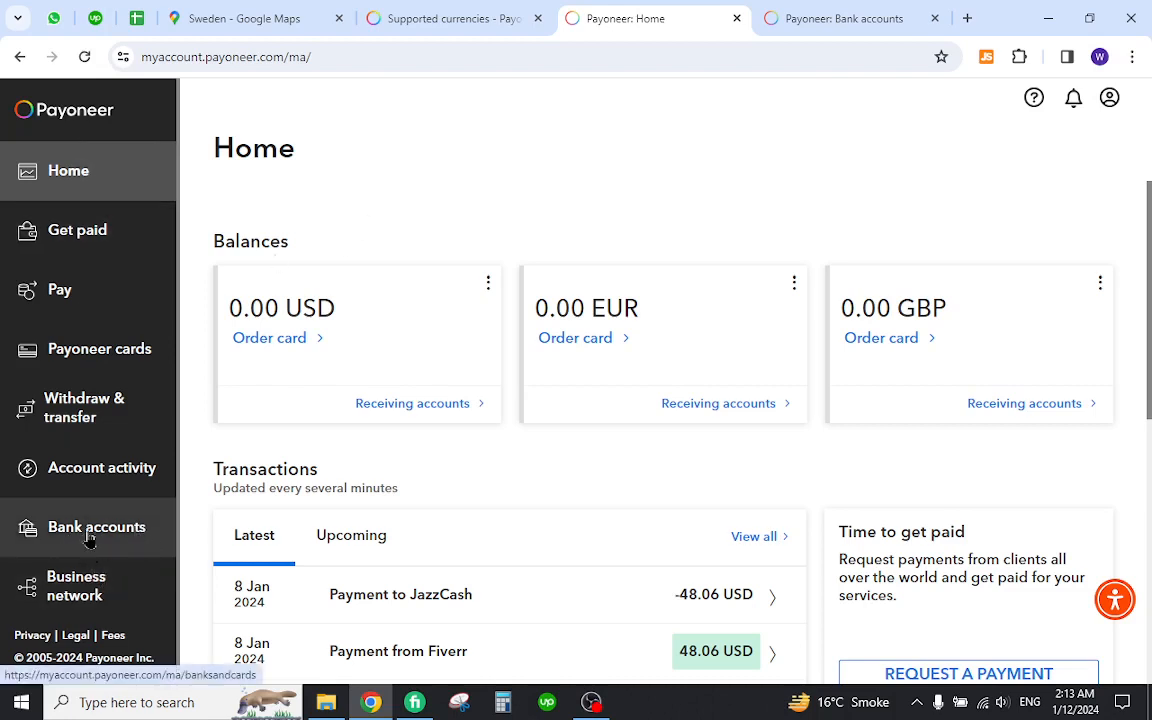
pyautogui.click(88, 528)
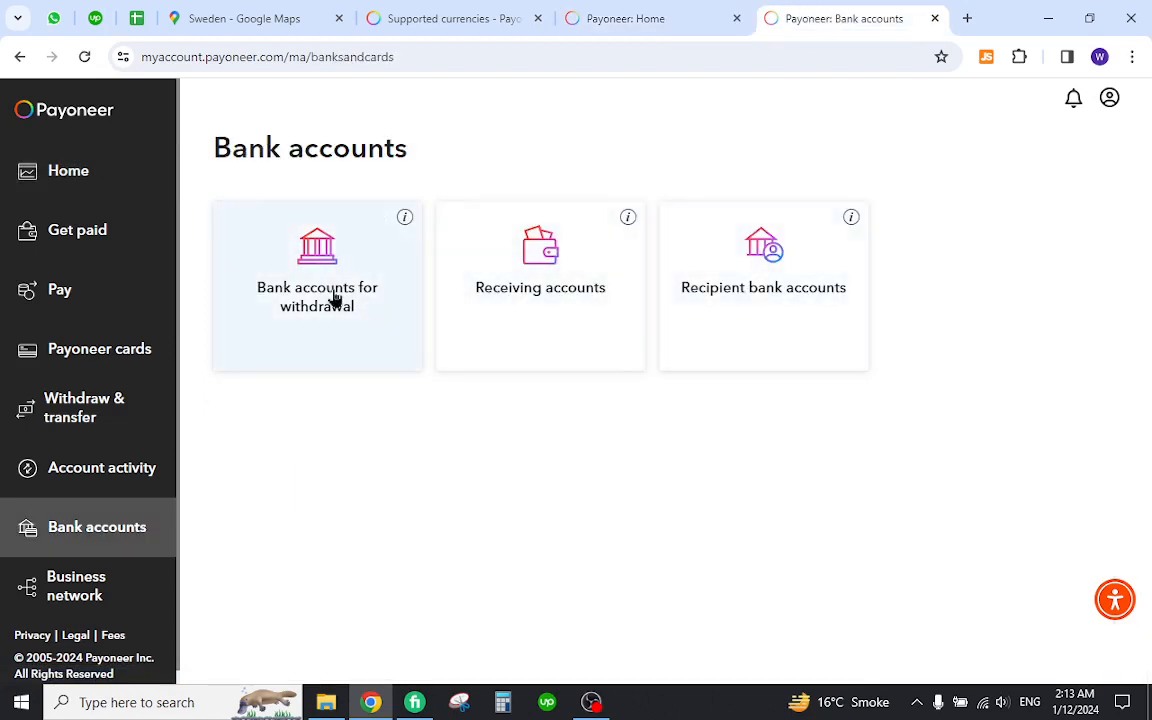
# Start adding a personal withdrawal bank account with Sweden as the bank country
pyautogui.click(316, 288)
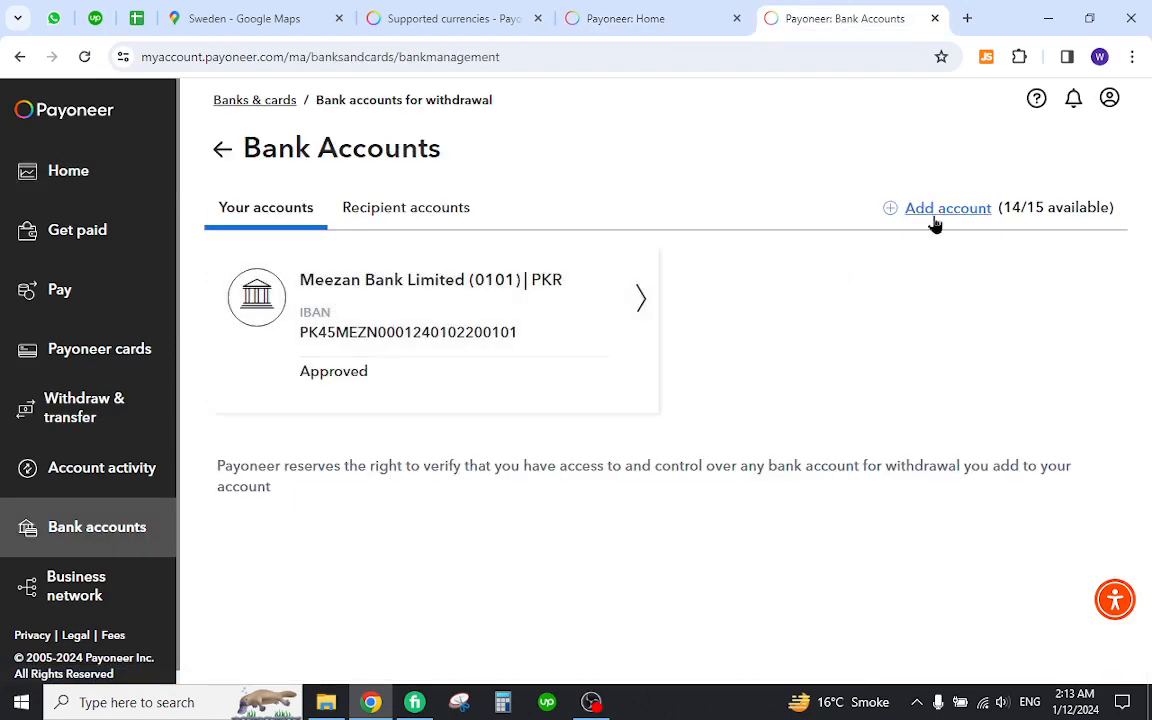
pyautogui.click(948, 206)
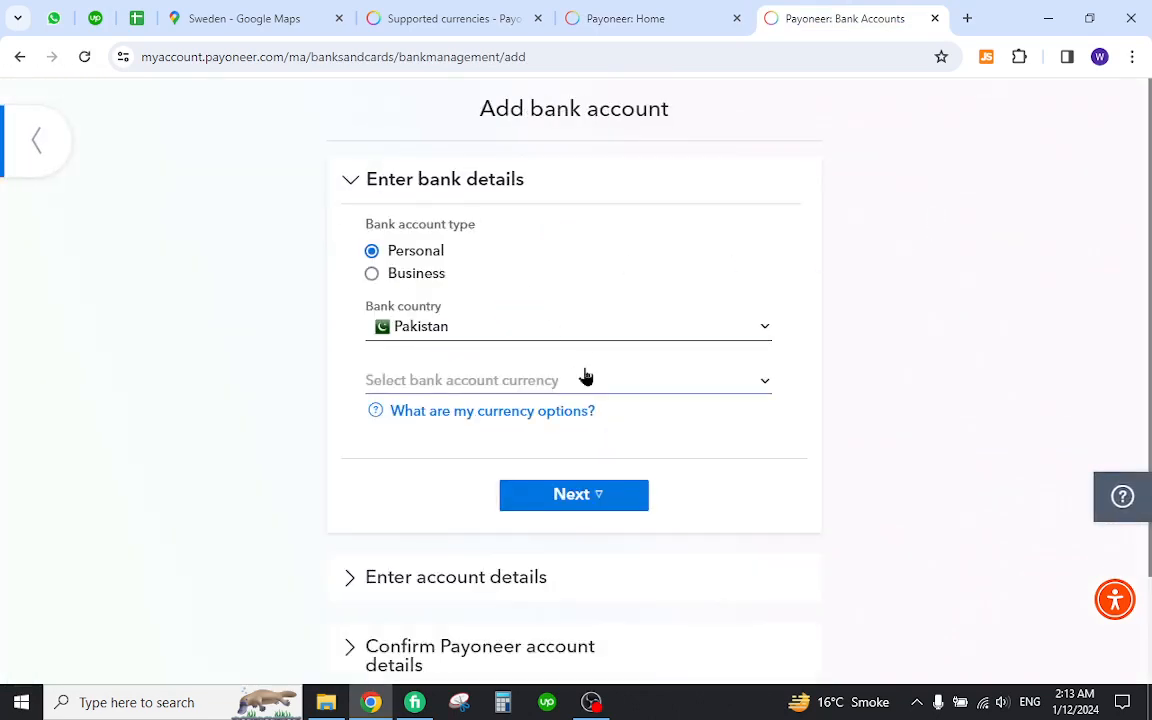
pyautogui.click(568, 324)
pyautogui.write('Sweden')
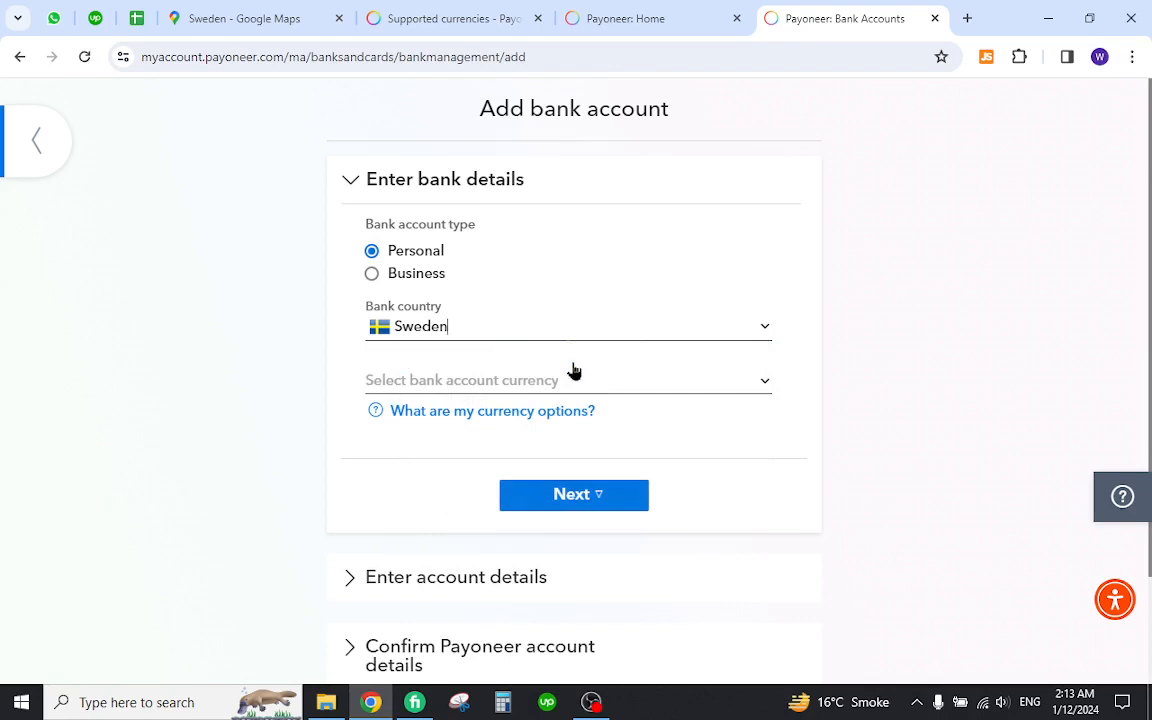
pyautogui.moveTo(820, 232)
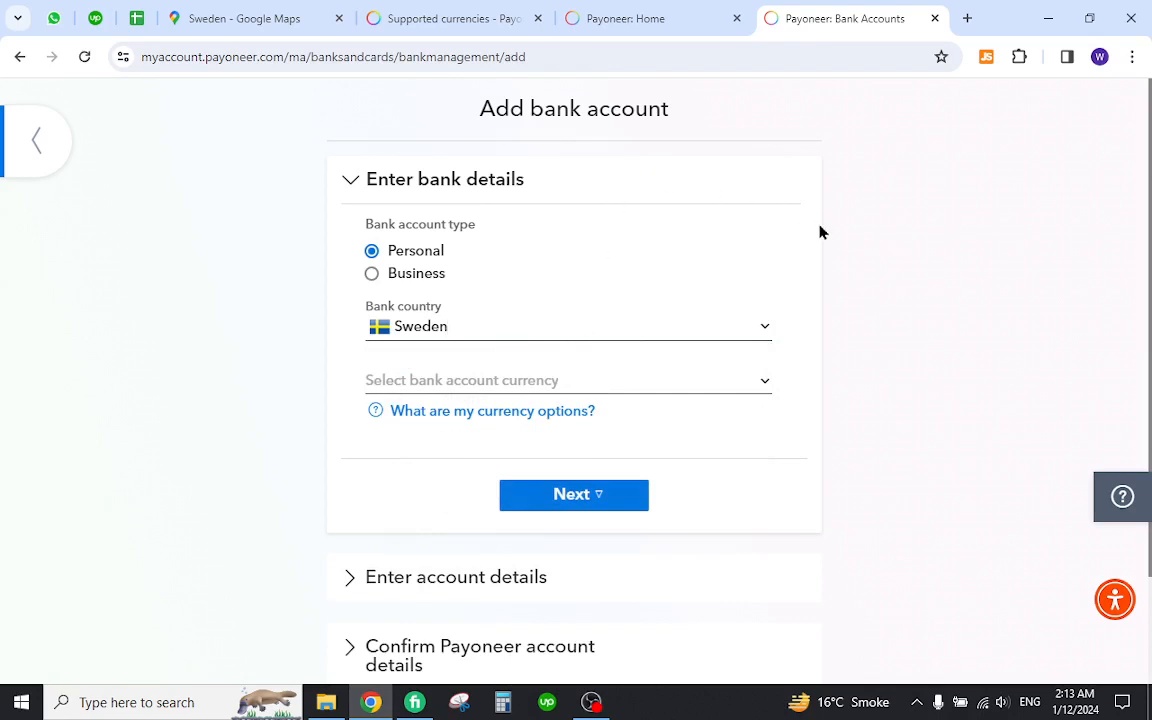
pyautogui.moveTo(8, 270)
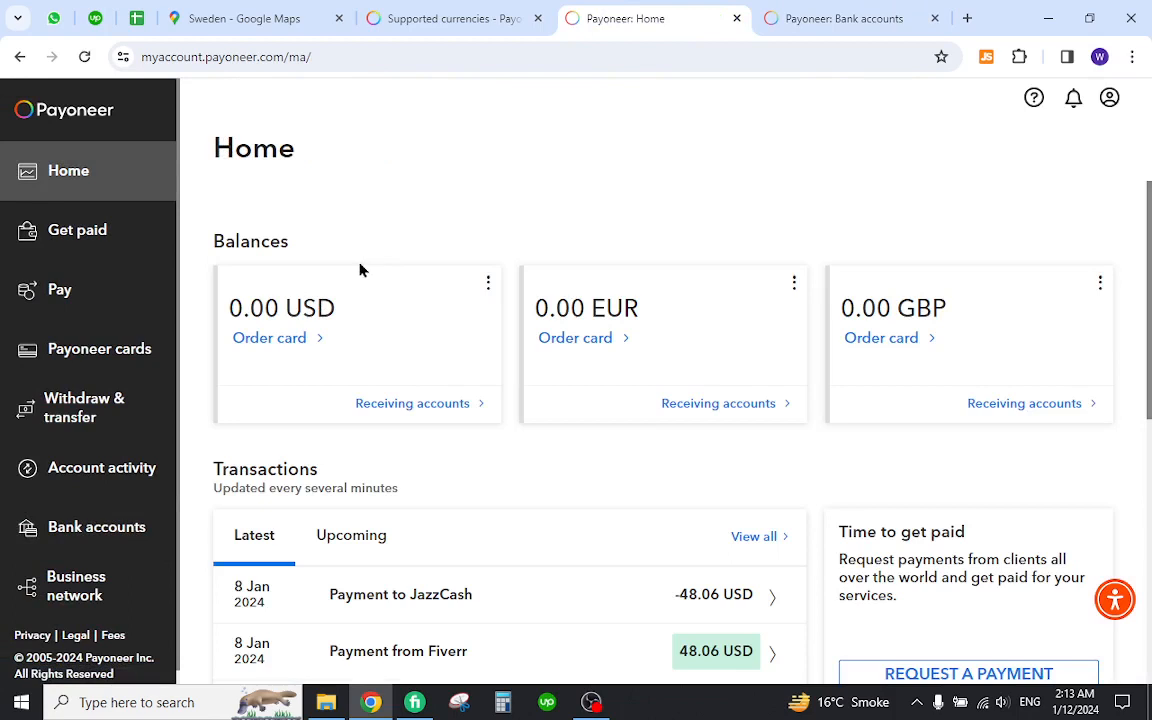
pyautogui.moveTo(592, 232)
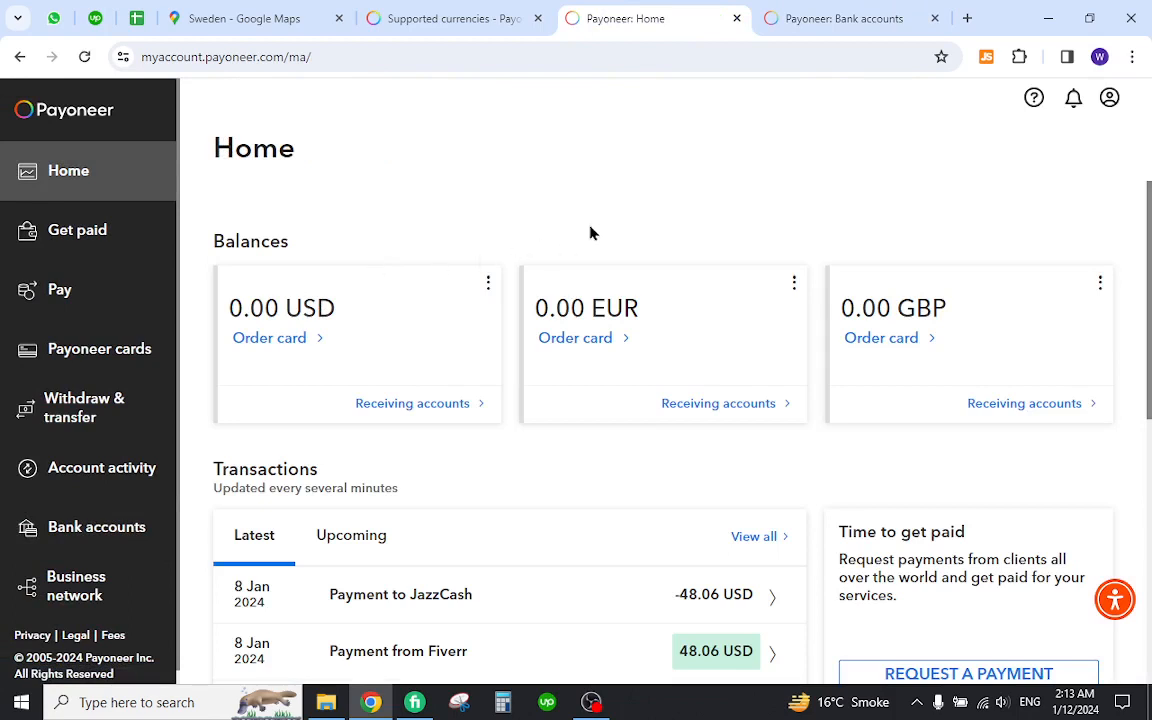